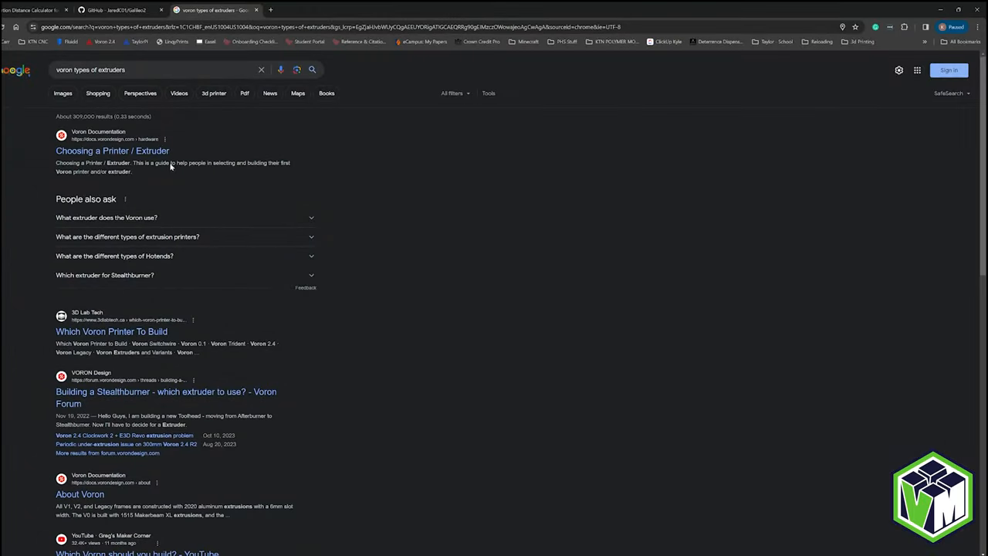
- Show Google image results for 'voron types of extruders' and browse the extruder photos
{"action": "left_click", "coordinate": [62, 93]}
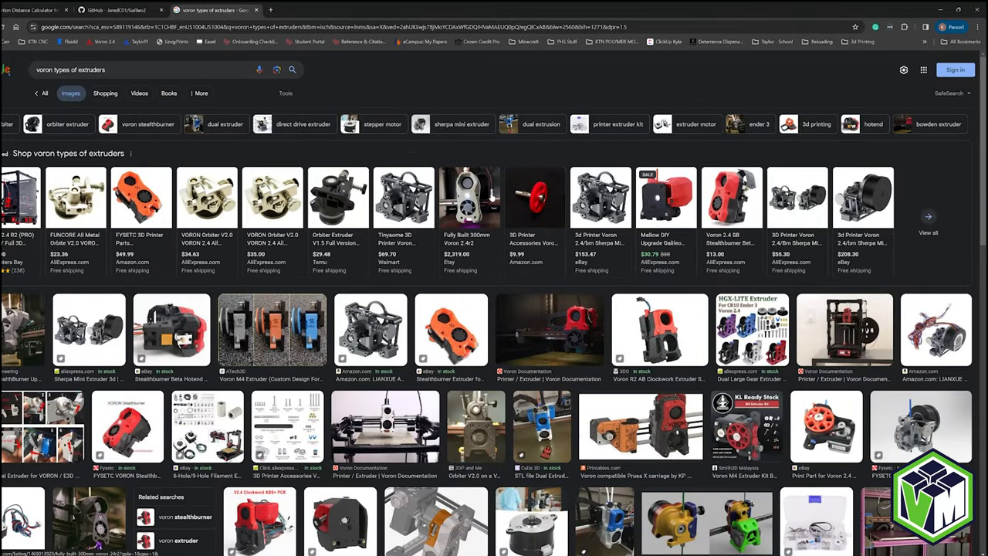
{"action": "mouse_move", "coordinate": [469, 198]}
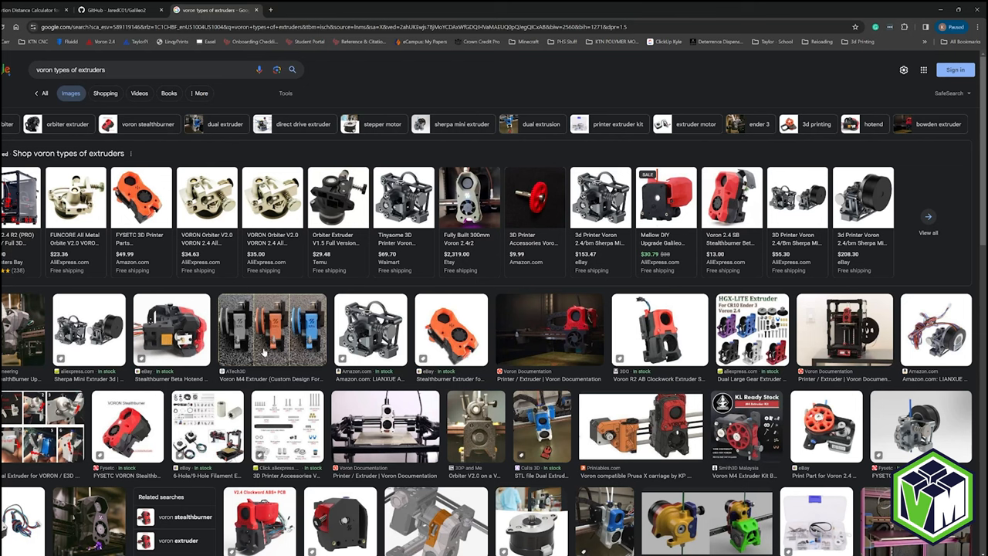
{"action": "scroll", "scroll_direction": "down", "scroll_amount": 3}
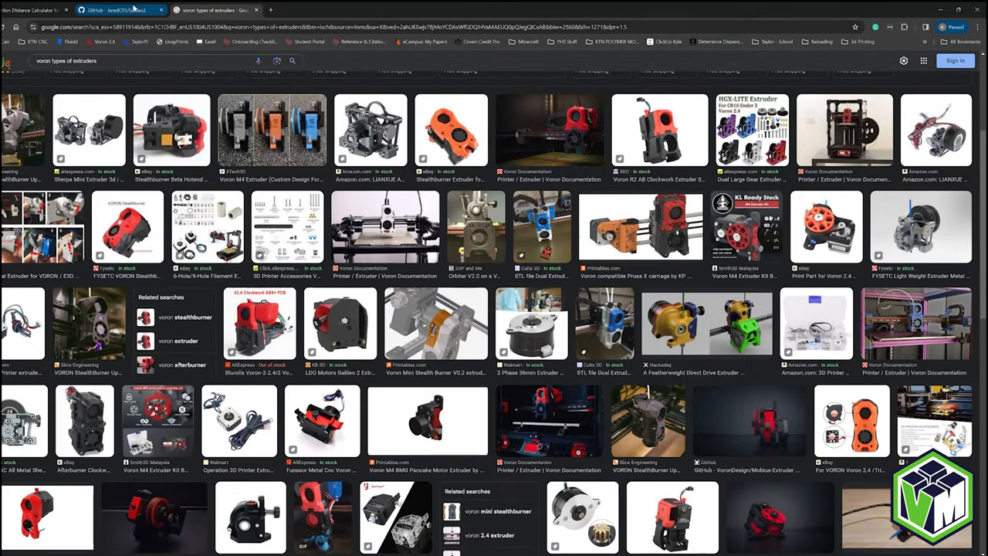
- Bring up the Galileo2 README's Klipper settings: rotation_distance 47.088, gear_ratio 9:1, microsteps 16
{"action": "left_click", "coordinate": [116, 10]}
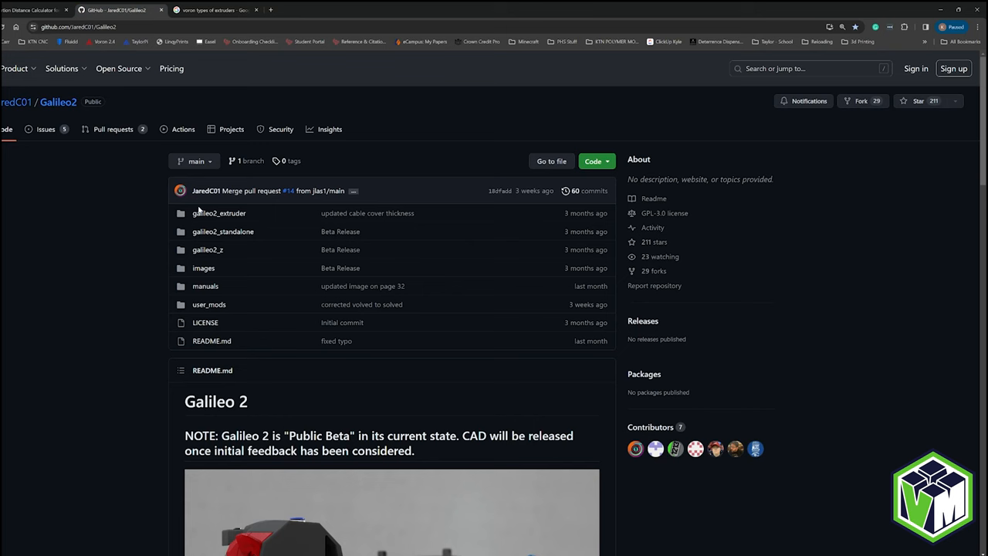
{"action": "scroll", "scroll_direction": "down", "scroll_amount": 3}
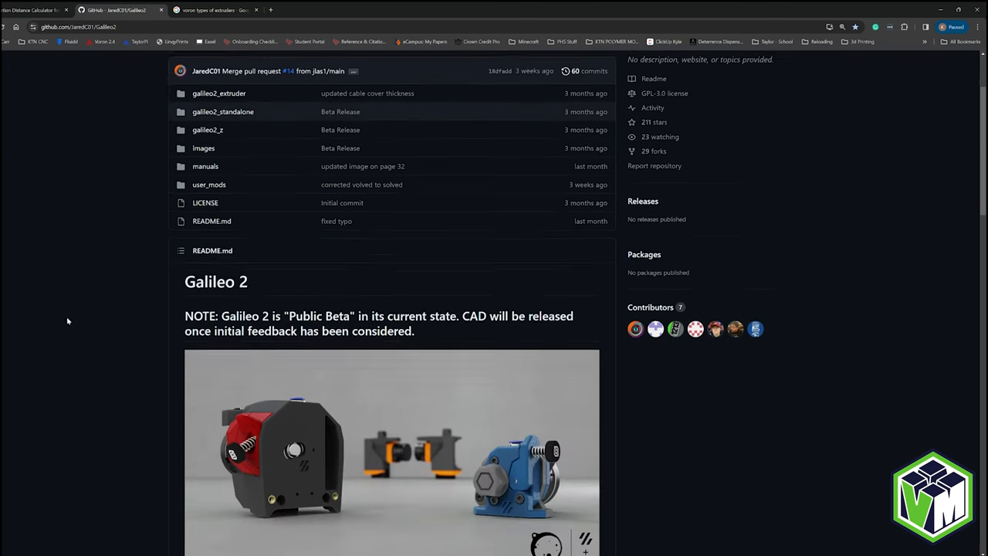
{"action": "scroll", "scroll_direction": "down", "scroll_amount": 3}
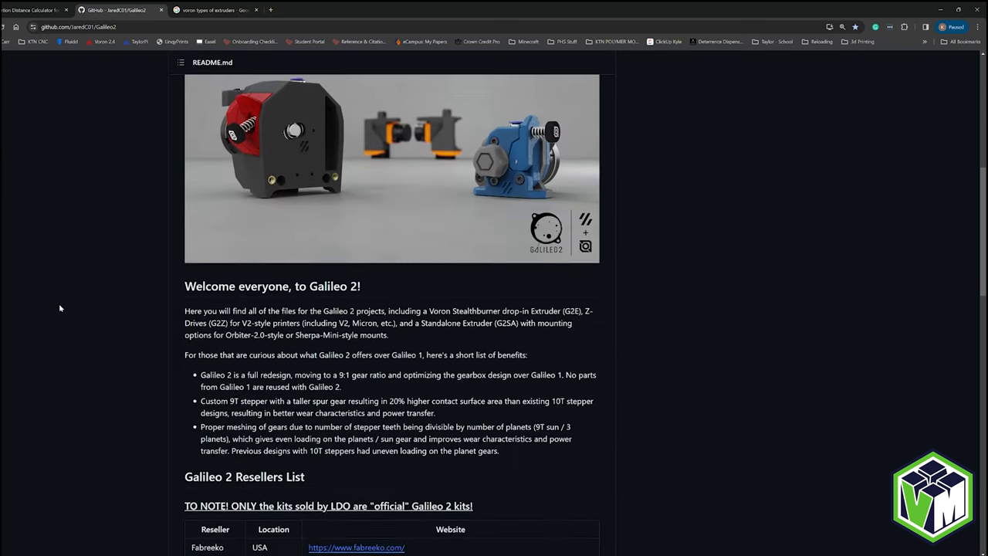
{"action": "scroll", "scroll_direction": "down", "scroll_amount": 3}
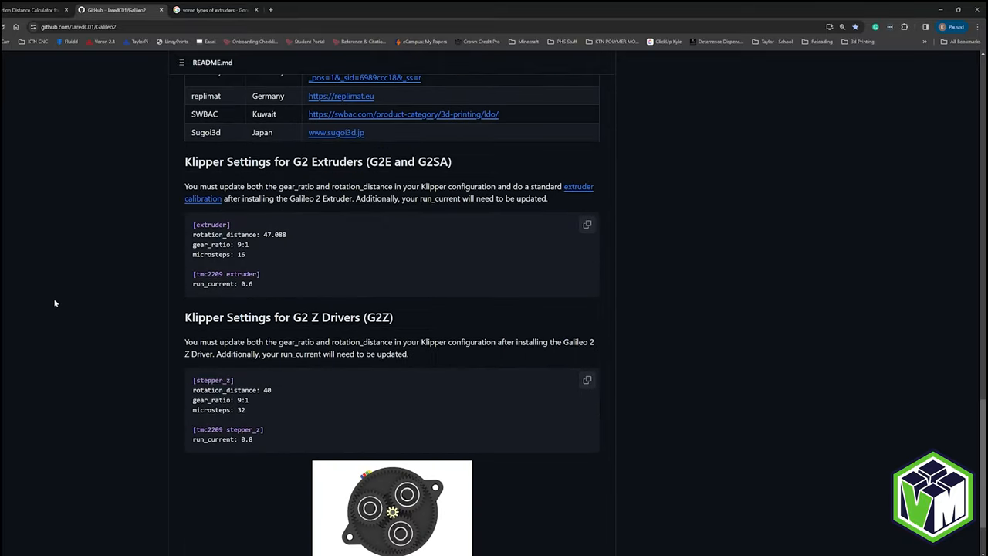
{"action": "scroll", "scroll_direction": "down", "scroll_amount": 3}
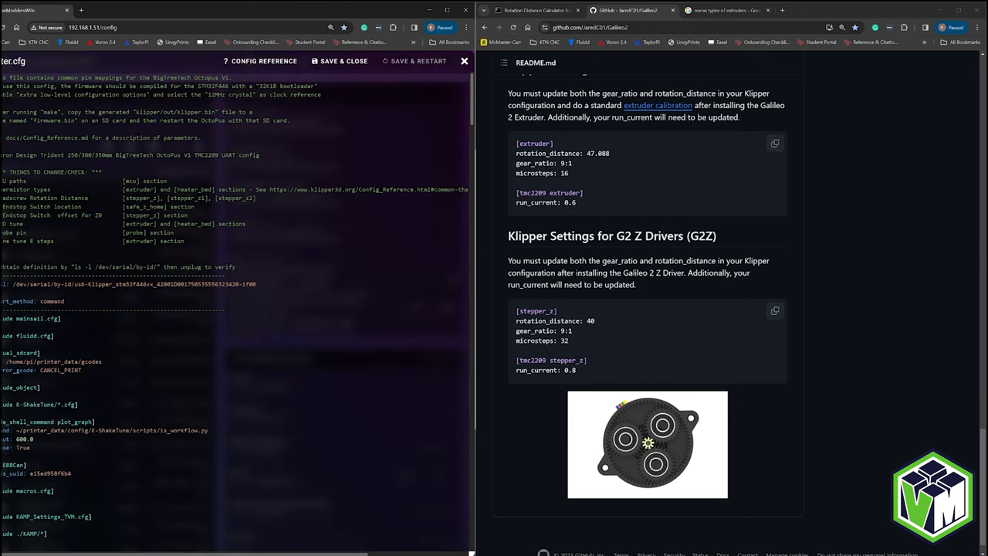
{"action": "scroll", "scroll_direction": "down", "scroll_amount": 3}
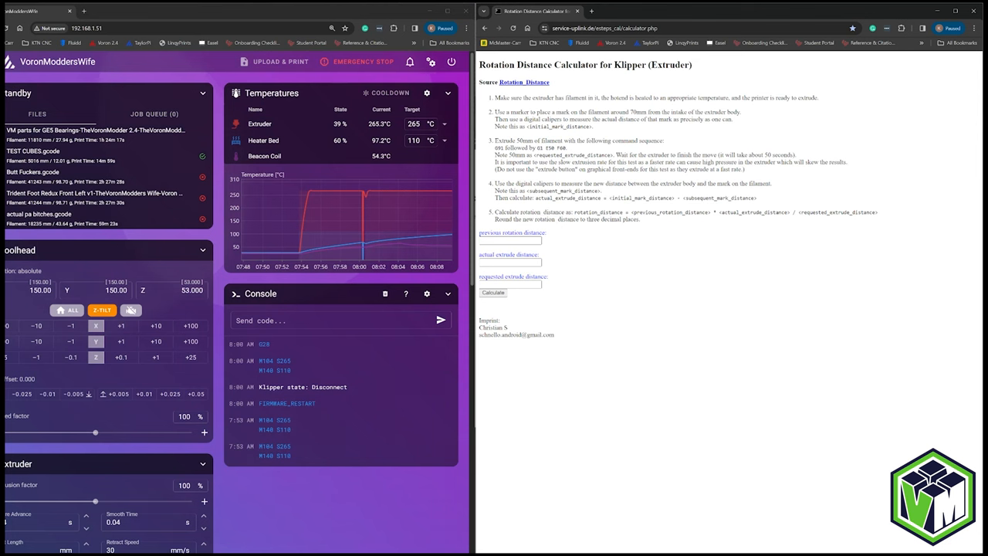
{"action": "mouse_move", "coordinate": [340, 224]}
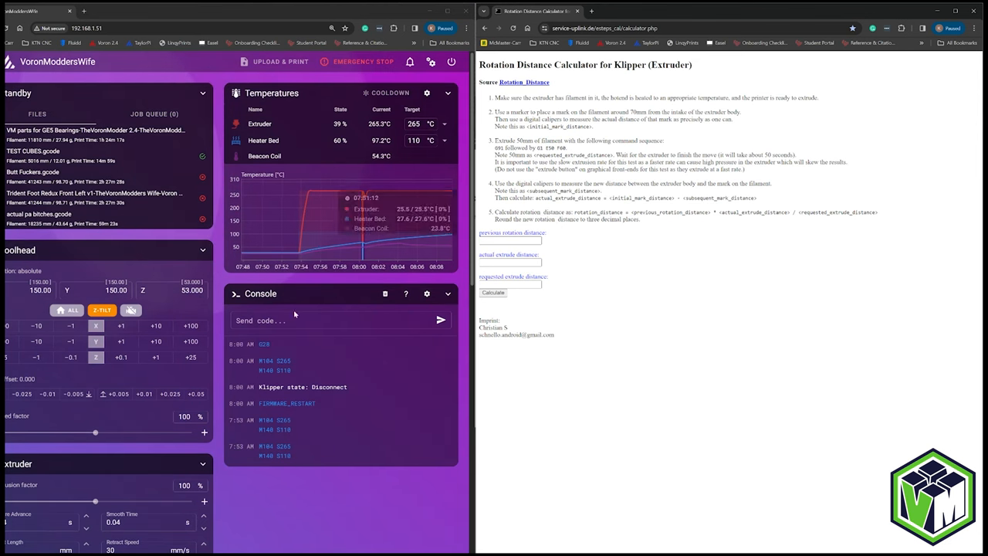
- Enter the extrusion test command G1 E50 F60 in the Mainsail console
{"action": "left_click", "coordinate": [336, 320]}
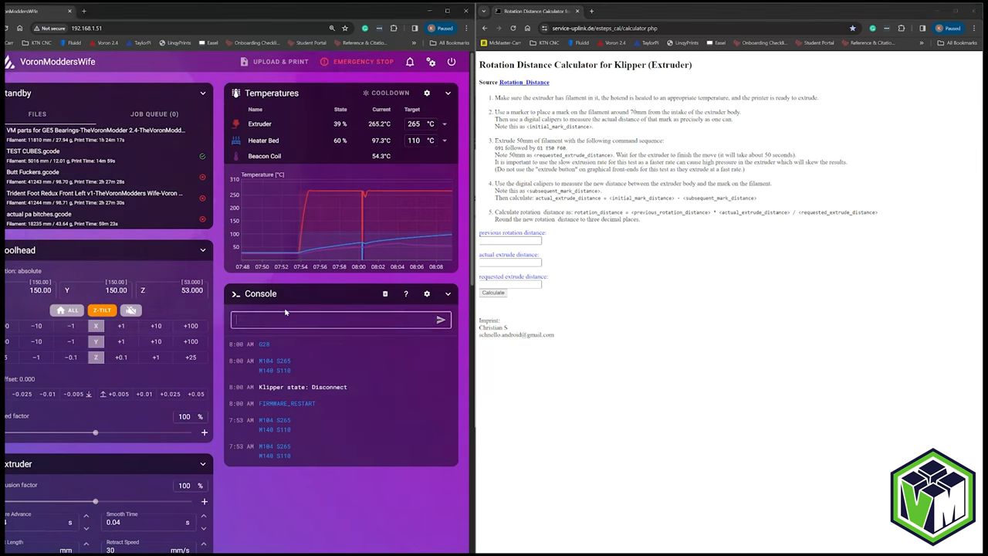
{"action": "type", "text": "g1"}
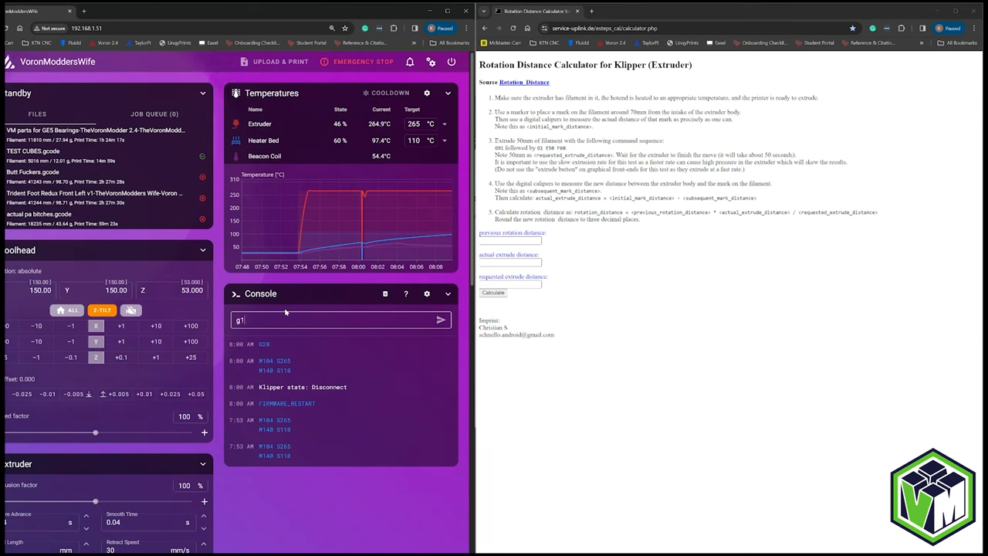
{"action": "type", "text": "e50 f6"}
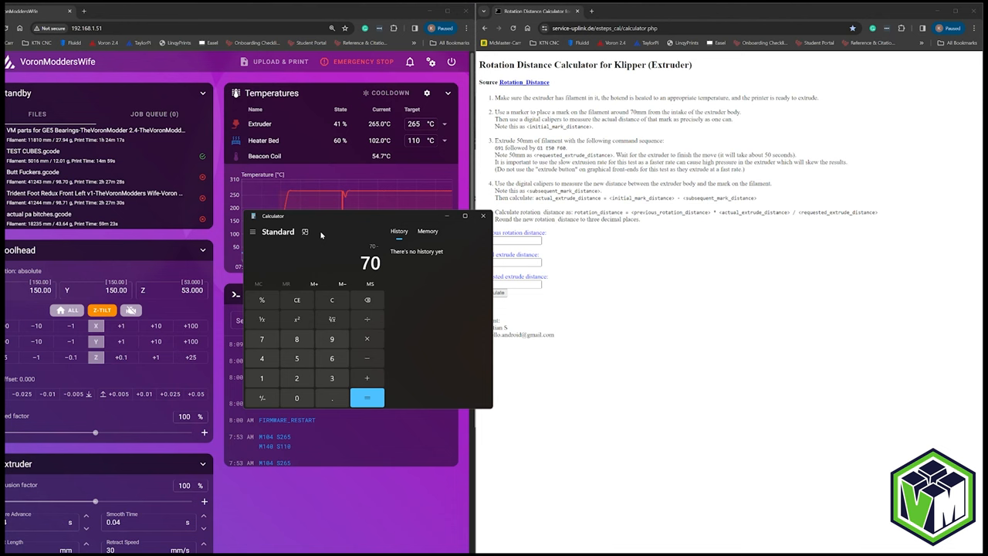
- Work out 70 − 16 = 54 as the actual extruded length in Windows Calculator
{"action": "left_click", "coordinate": [262, 377]}
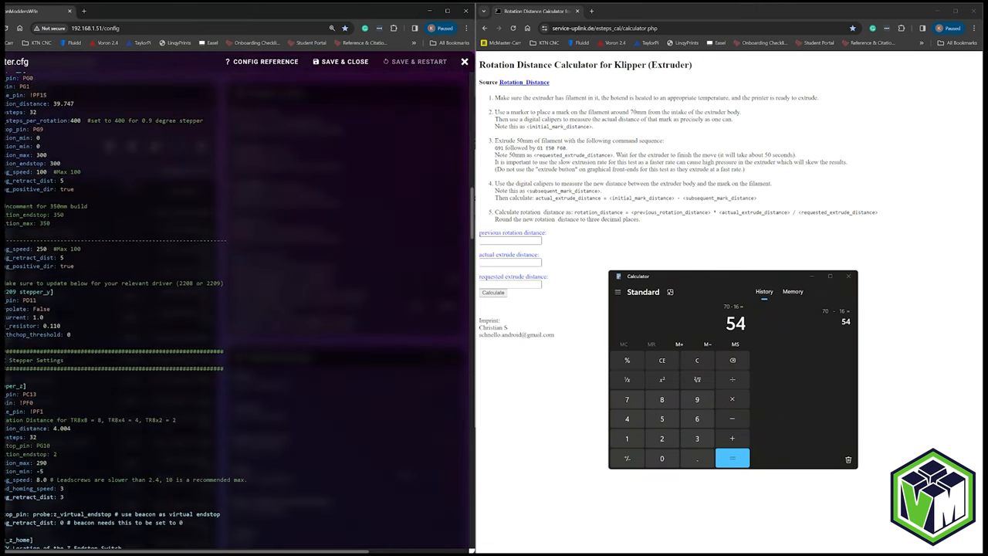
{"action": "scroll", "scroll_direction": "down", "scroll_amount": 3}
{"action": "type", "text": "47.088"}
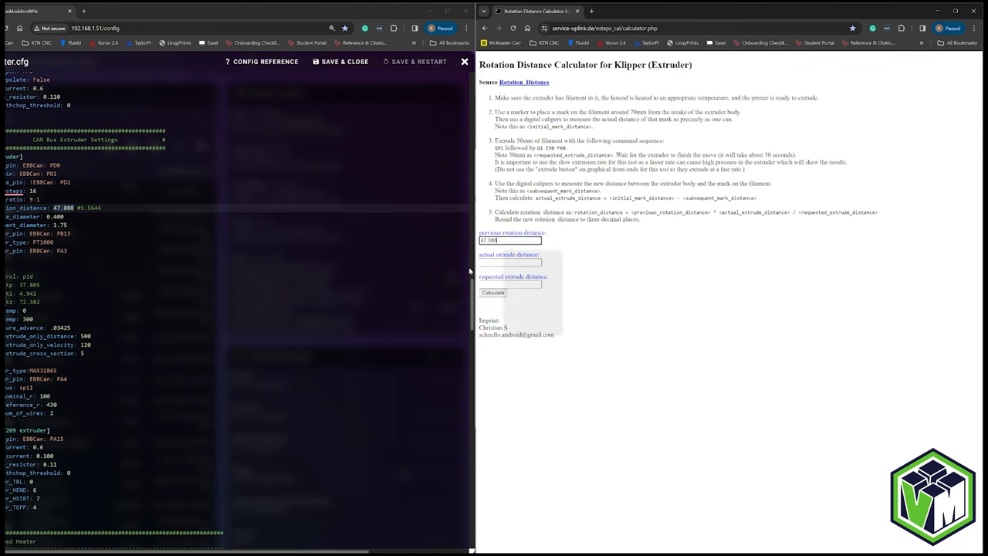
- Compute a new rotation distance (~50.87) from actual 54 and requested 50
{"action": "left_click", "coordinate": [509, 262]}
{"action": "type", "text": "54"}
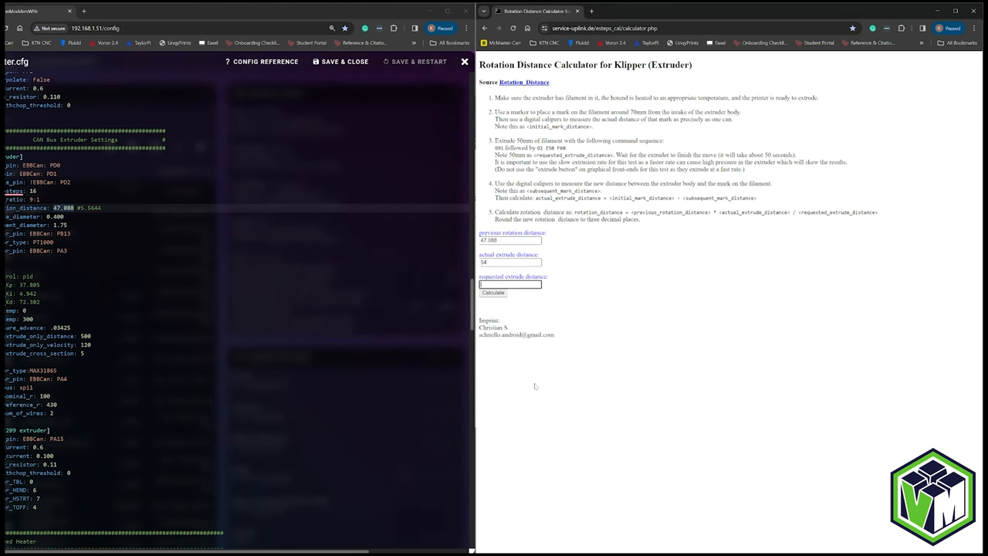
{"action": "type", "text": "50"}
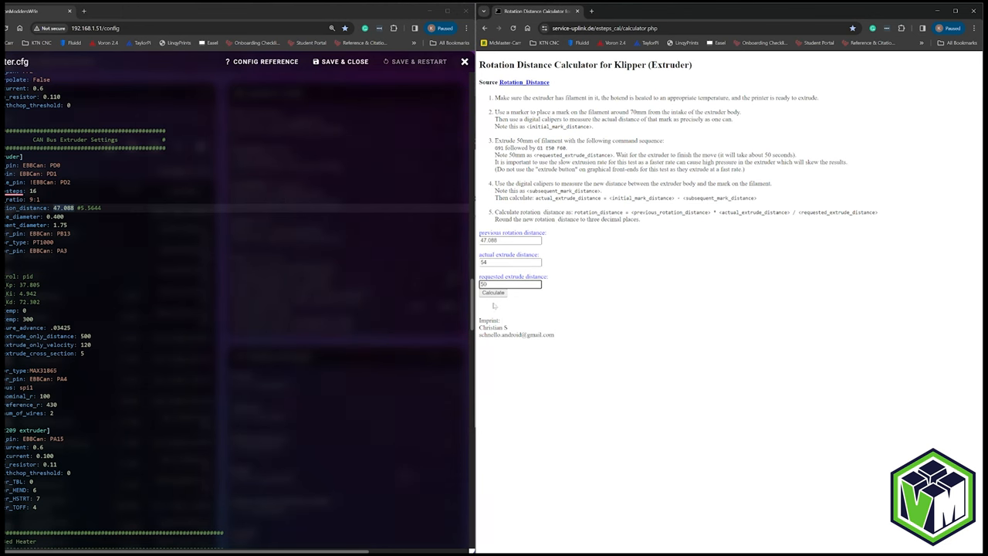
{"action": "left_click", "coordinate": [493, 293]}
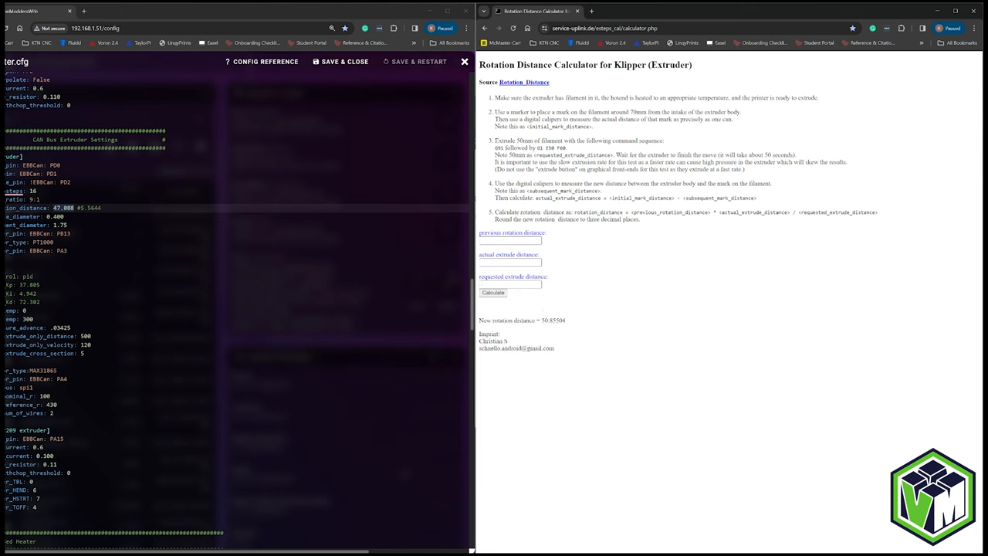
- Apply the new rotation distance in printer.cfg, restart, and resend G1 E50 F60
{"action": "double_click", "coordinate": [549, 319]}
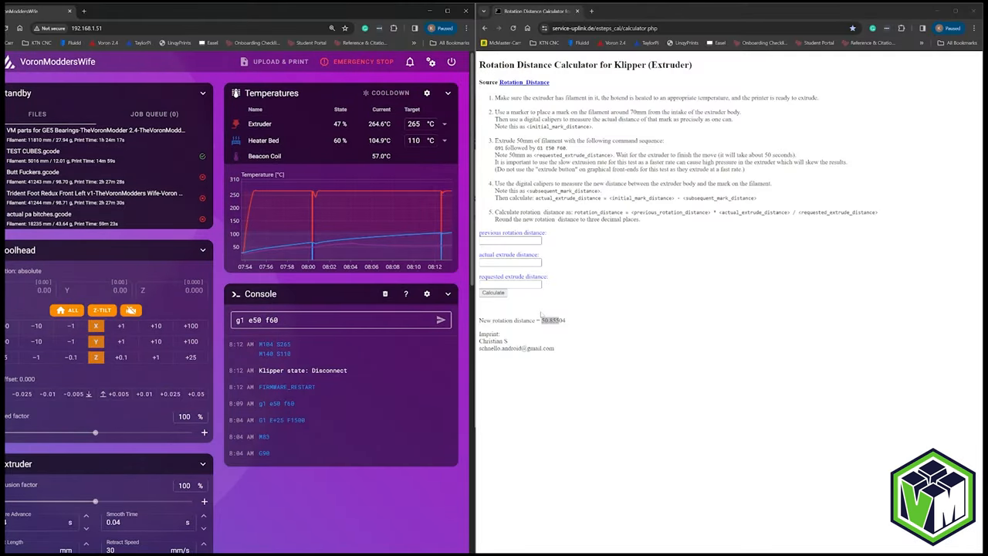
{"action": "left_click", "coordinate": [441, 319]}
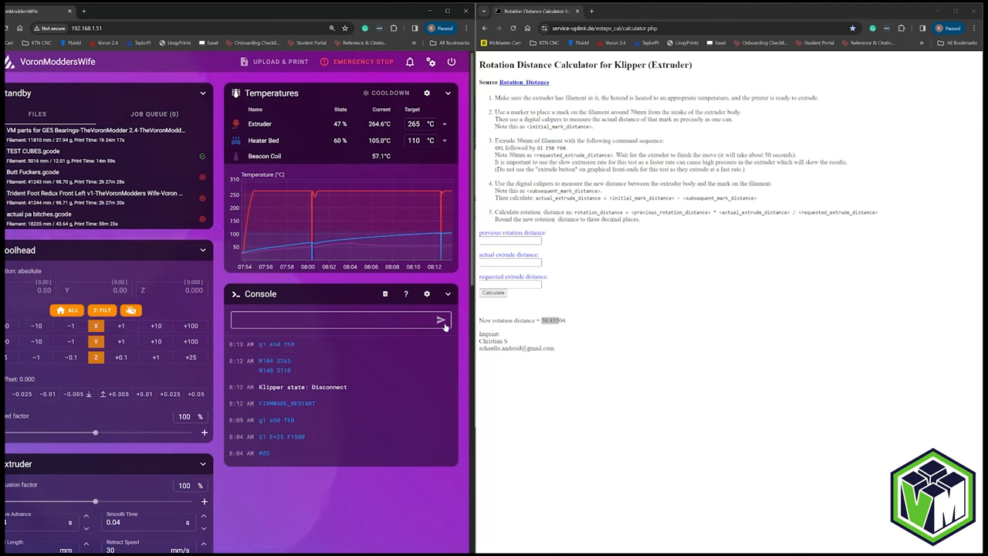